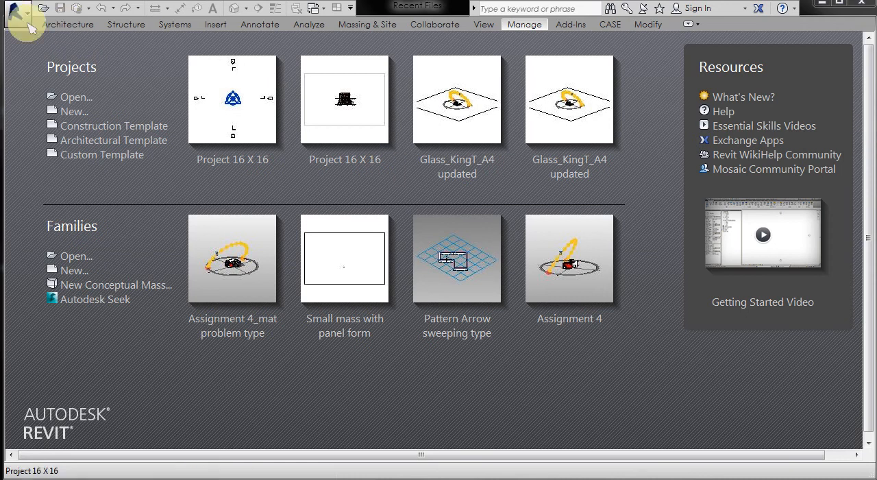
Step: Start a new project via the application menu's New > Project command
left_click(17, 8)
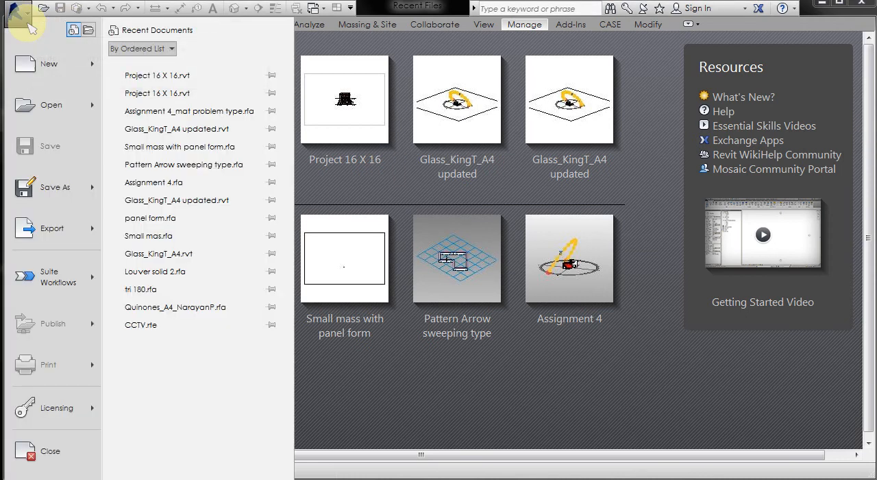
left_click(48, 64)
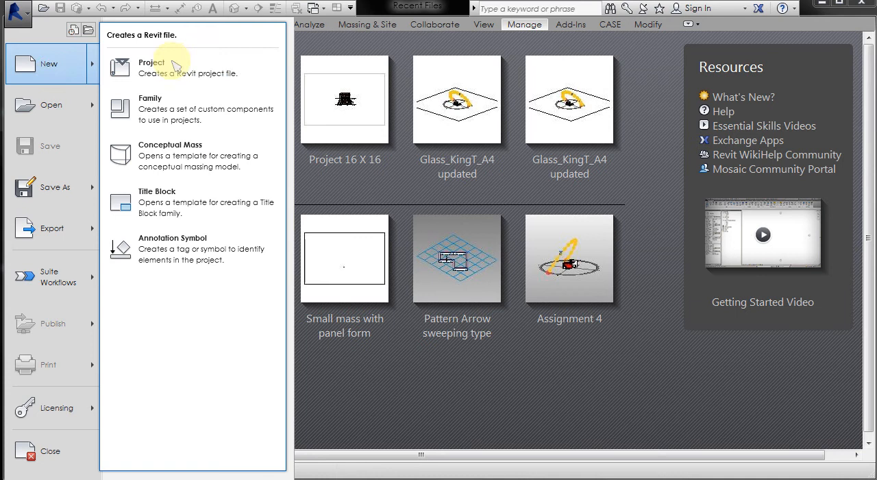
left_click(151, 63)
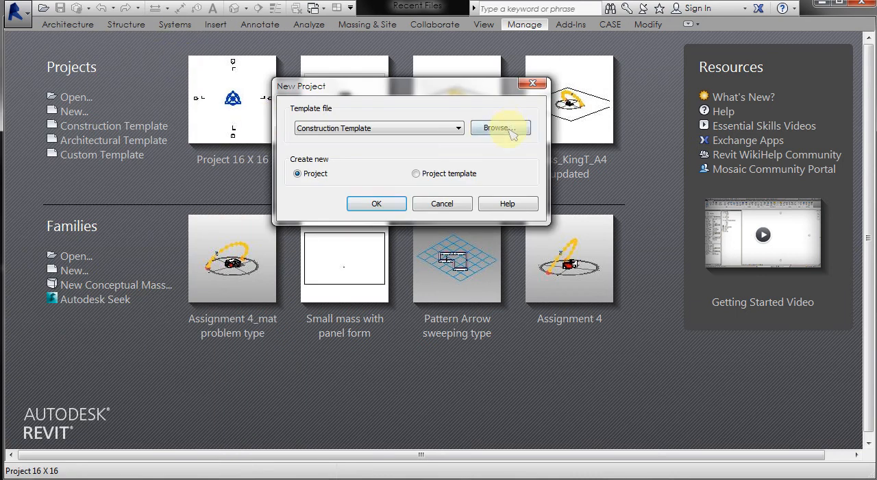
Step: Browse to the US Imperial folder and choose Residential-Default.rte as the template file
left_click(499, 127)
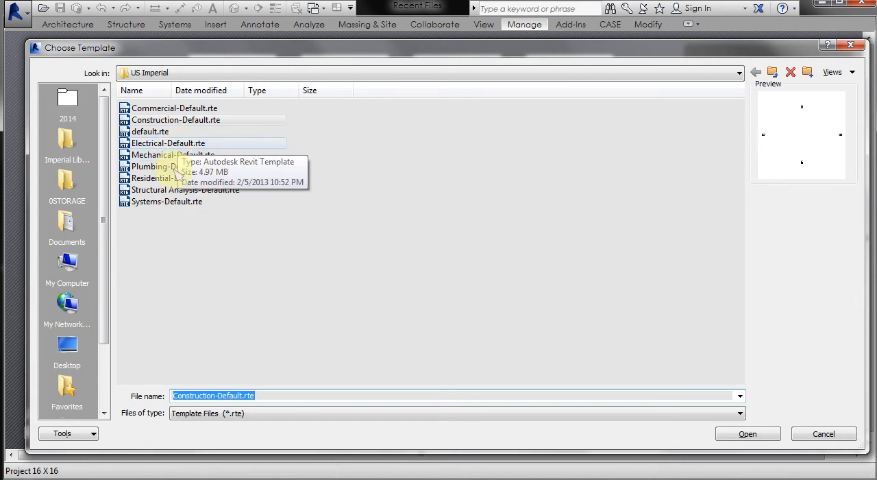
left_click(172, 178)
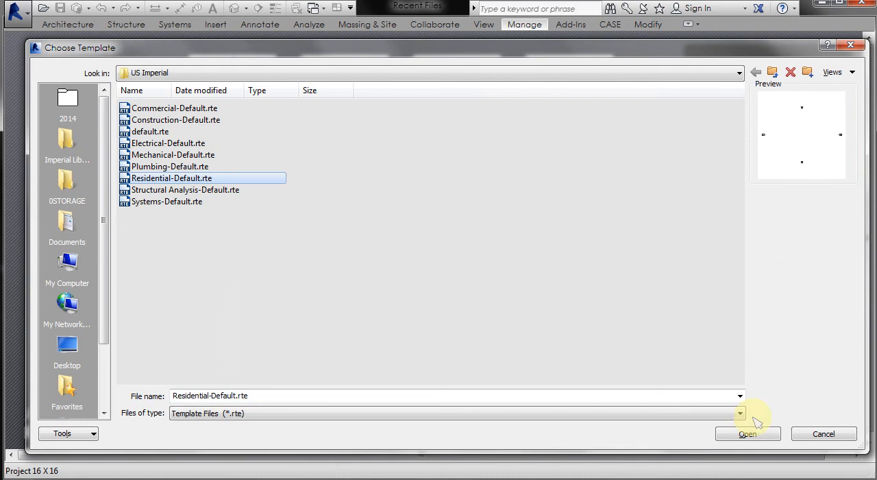
left_click(747, 433)
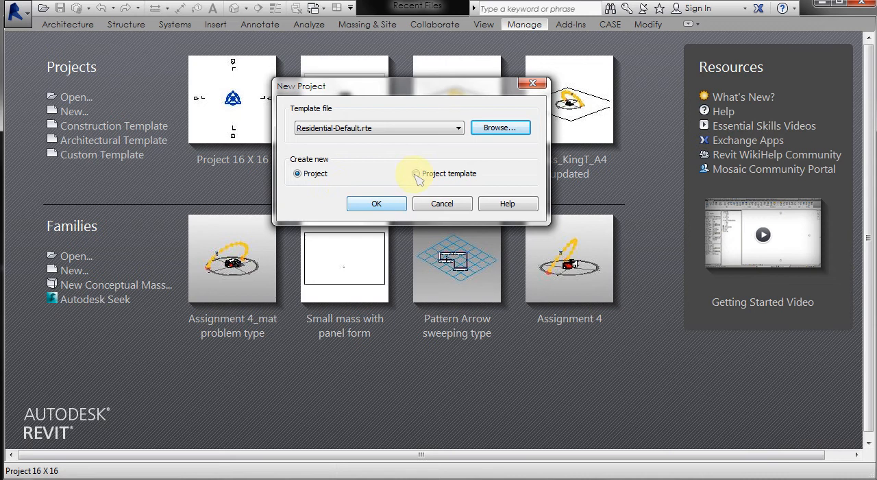
Step: Create the project from the residential template, landing on the First Floor plan, ready to save
left_click(376, 203)
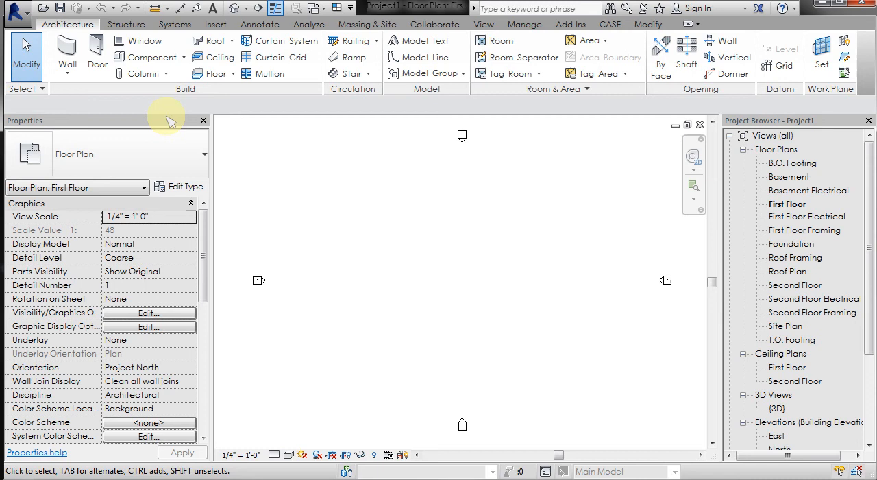
left_click(16, 14)
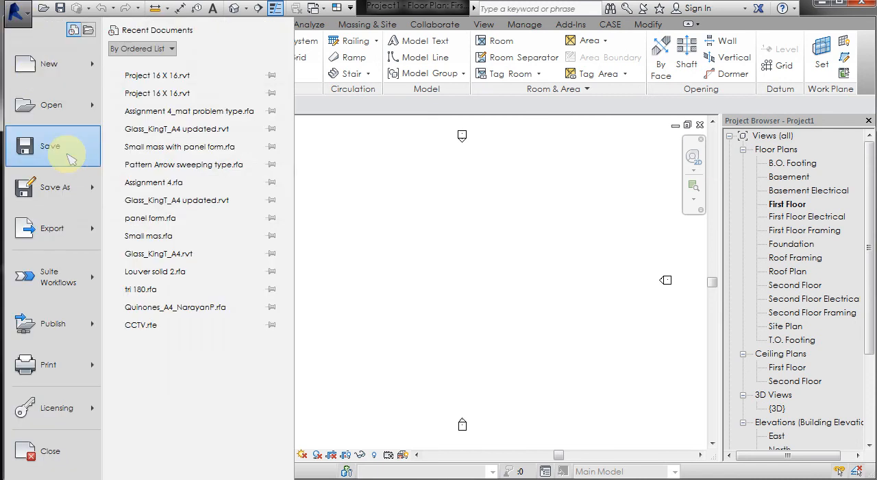